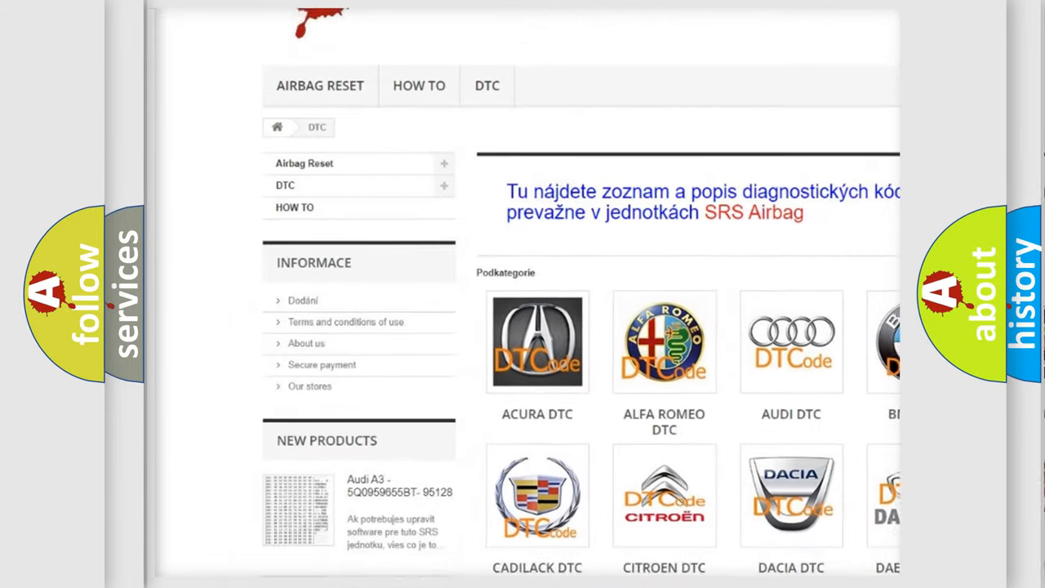
scroll("down", 3)
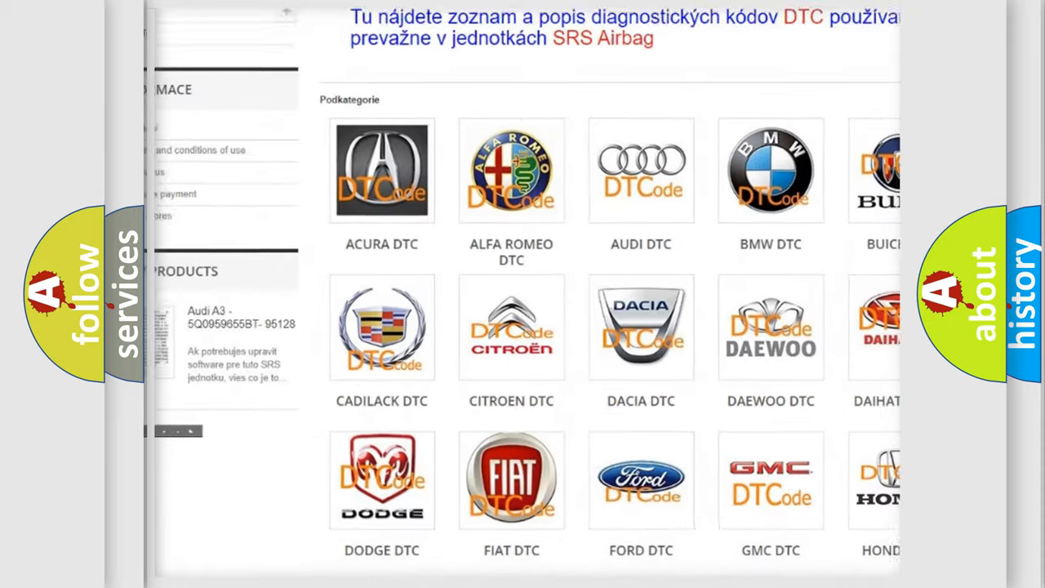
scroll("down", 3)
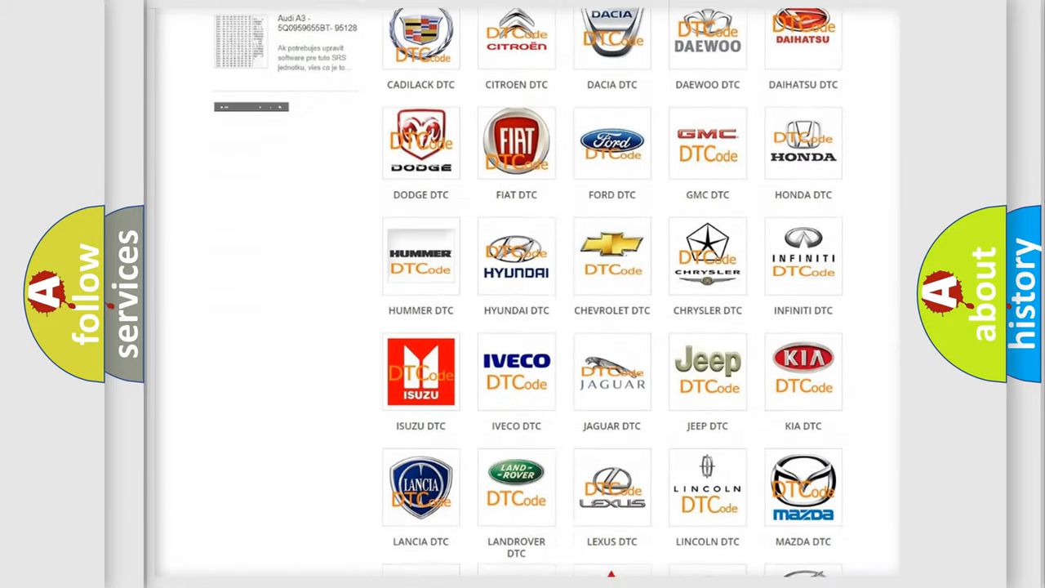
scroll("down", 3)
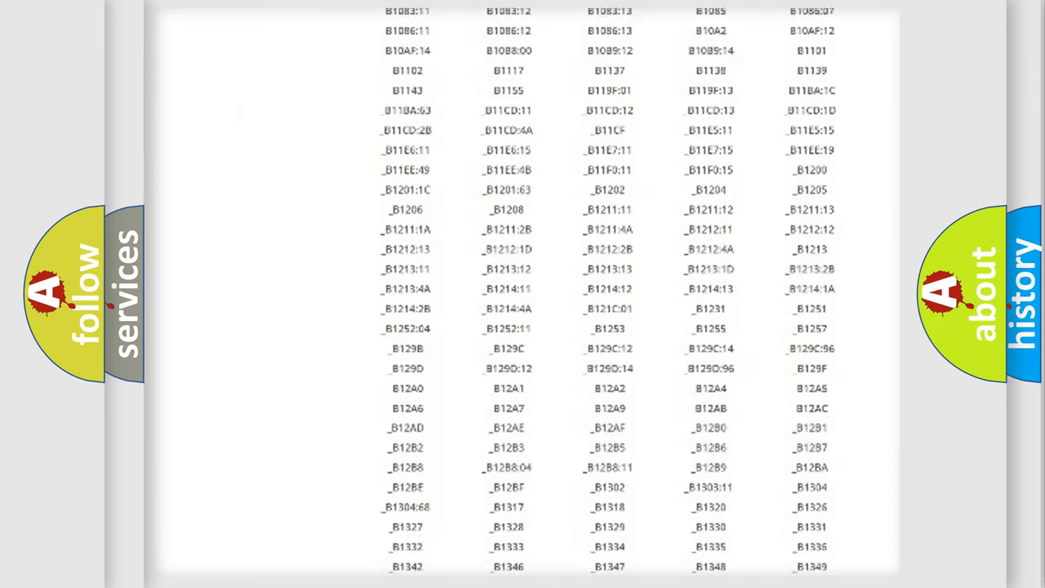
scroll("down", 3)
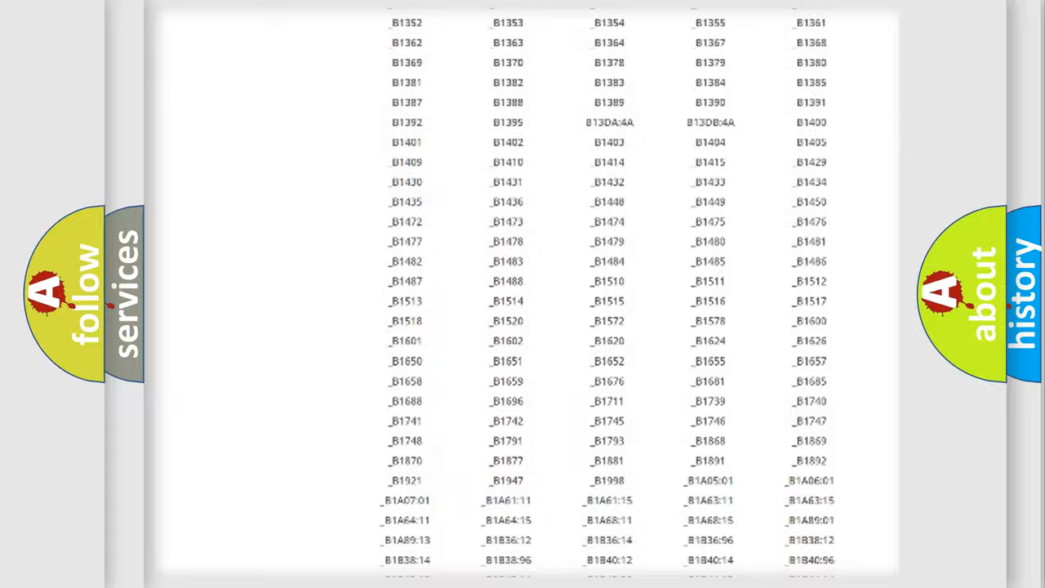
scroll("up", 3)
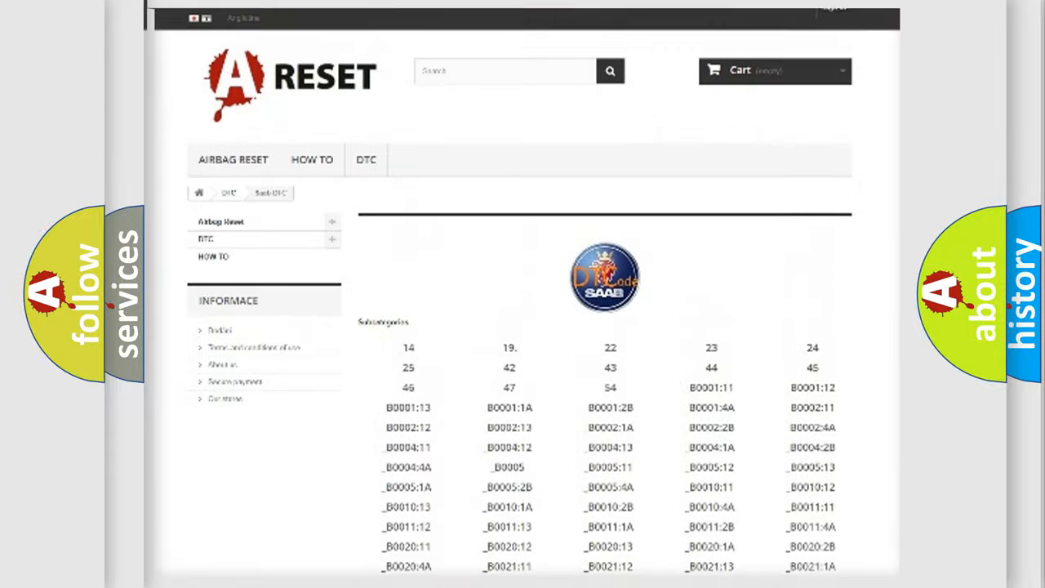